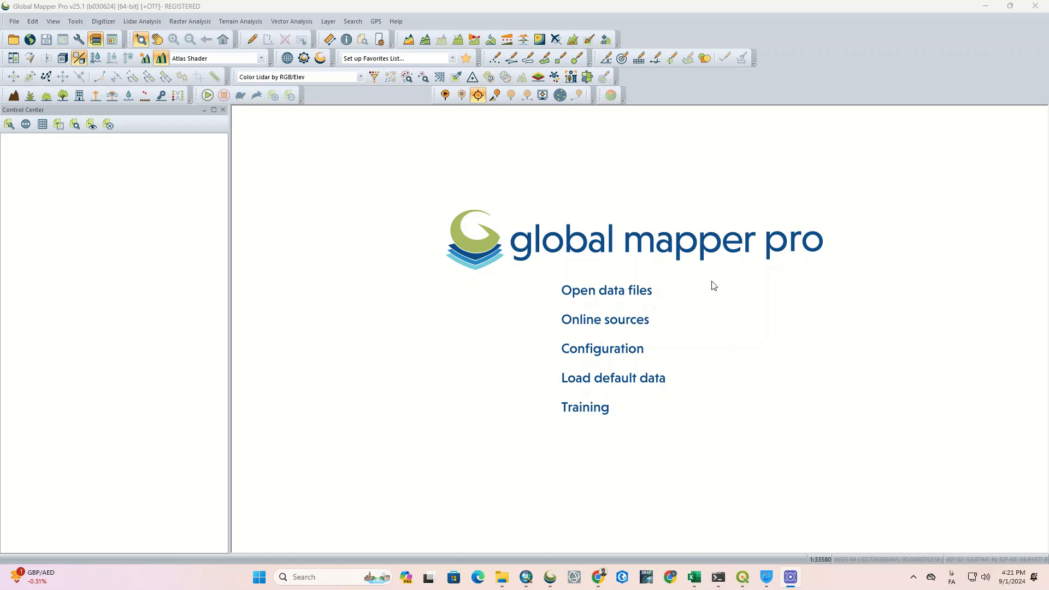
mouse_move(626, 299)
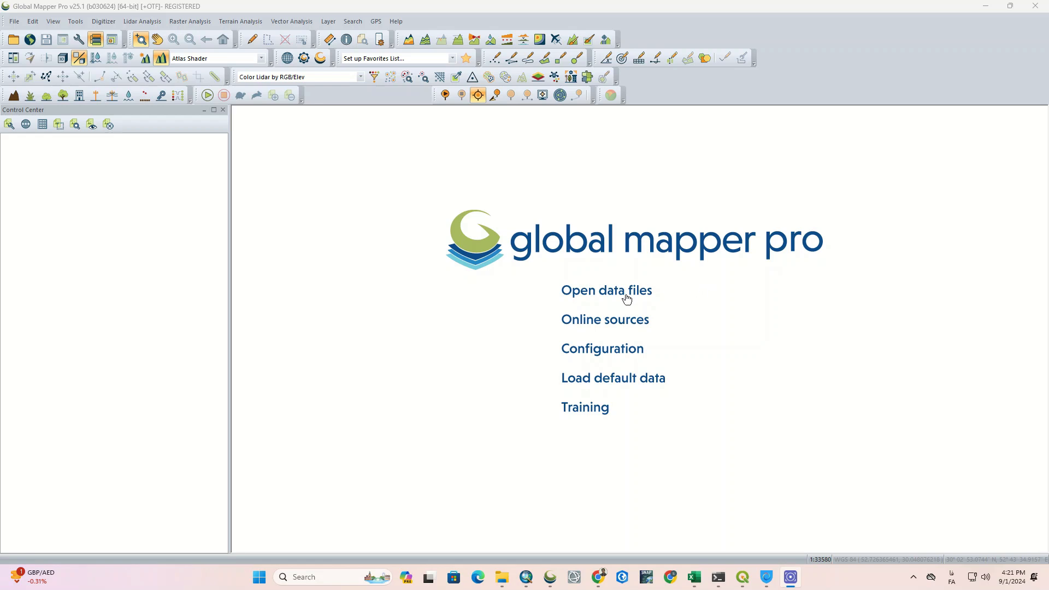
Load shiraz-2.kmz and zoom out to show its area polygon.
click(605, 290)
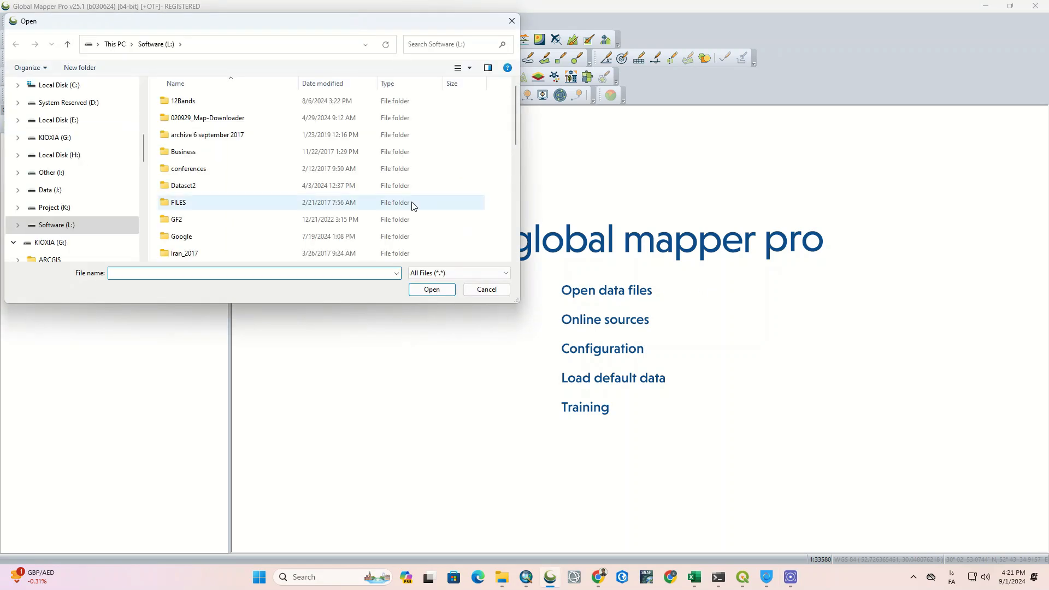
scroll(down, 3)
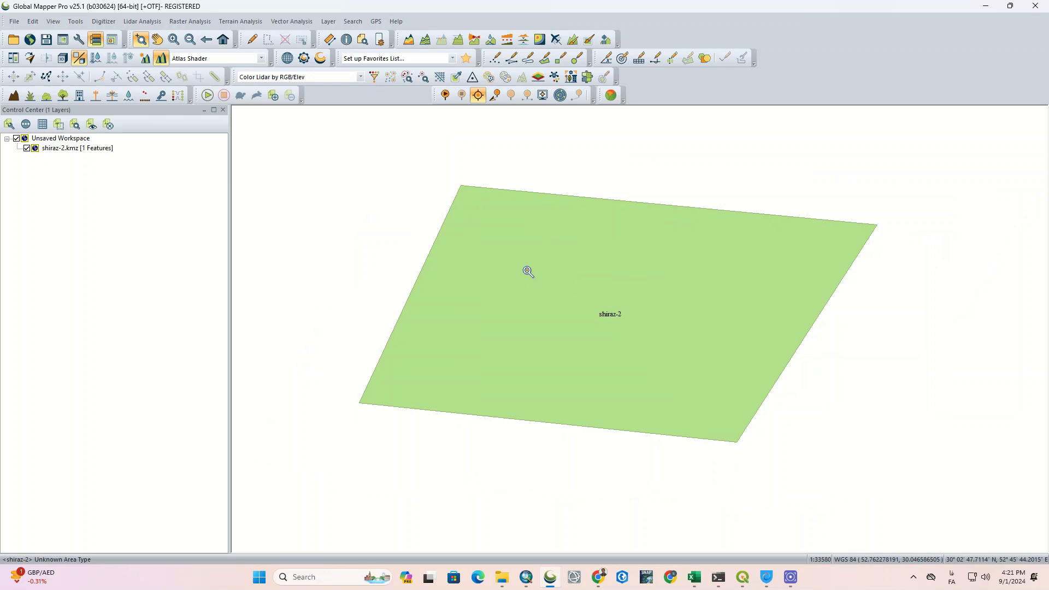
scroll(down, 3)
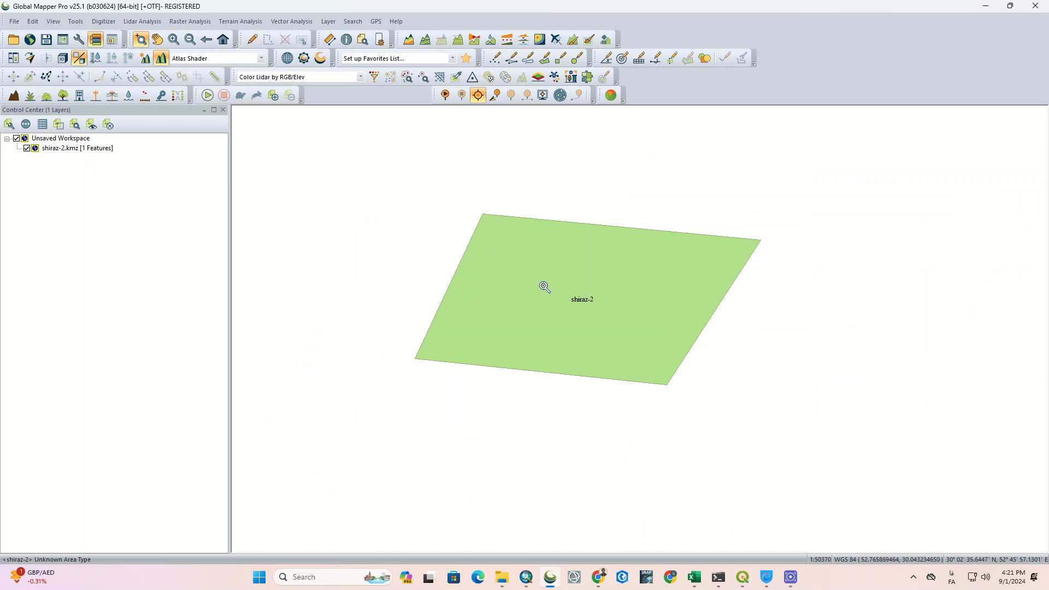
mouse_move(558, 351)
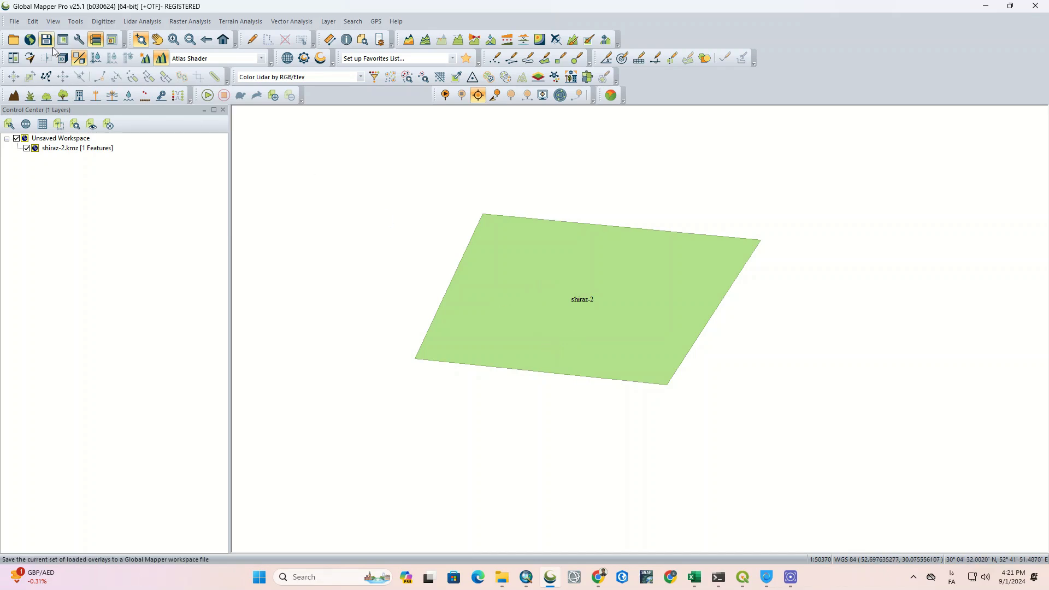
mouse_move(30, 39)
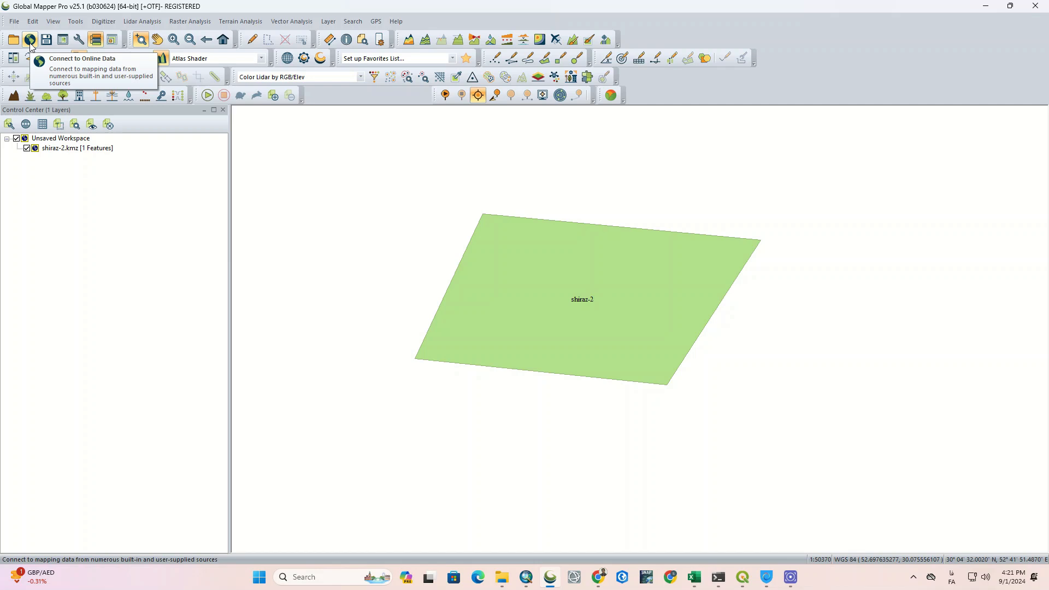
Open Connect to Online Data to browse the Imagery sources.
click(30, 39)
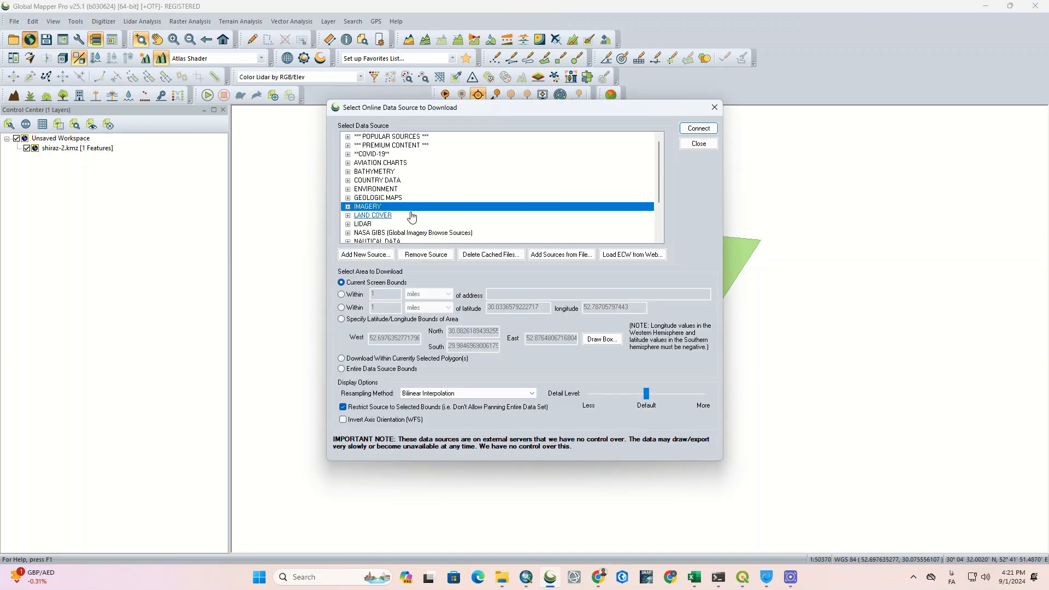
mouse_move(347, 208)
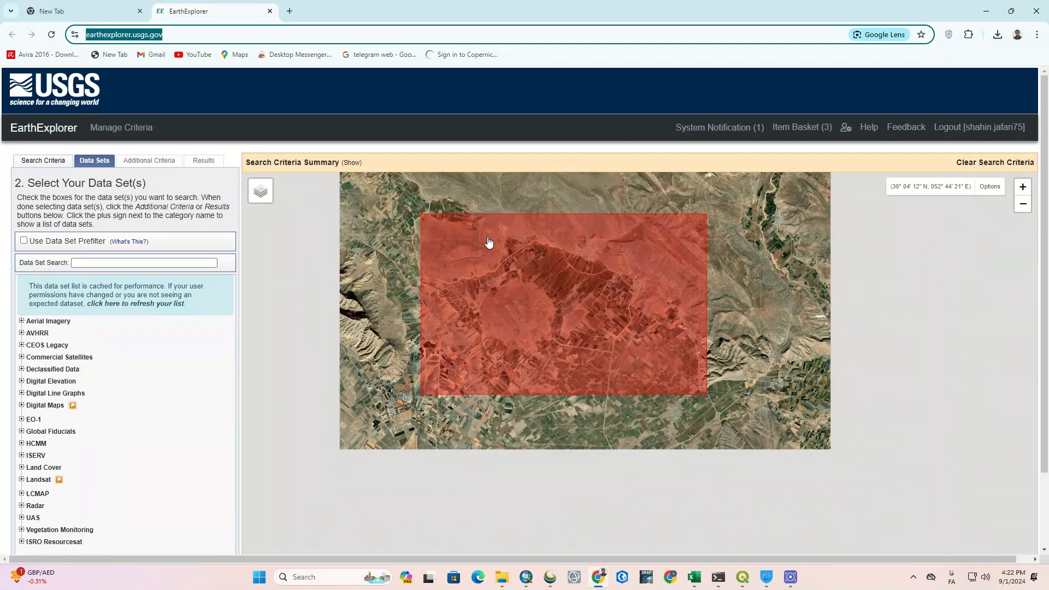
Pan around the search area, log out of EarthExplorer, and sign back in.
drag(488, 242, 532, 289)
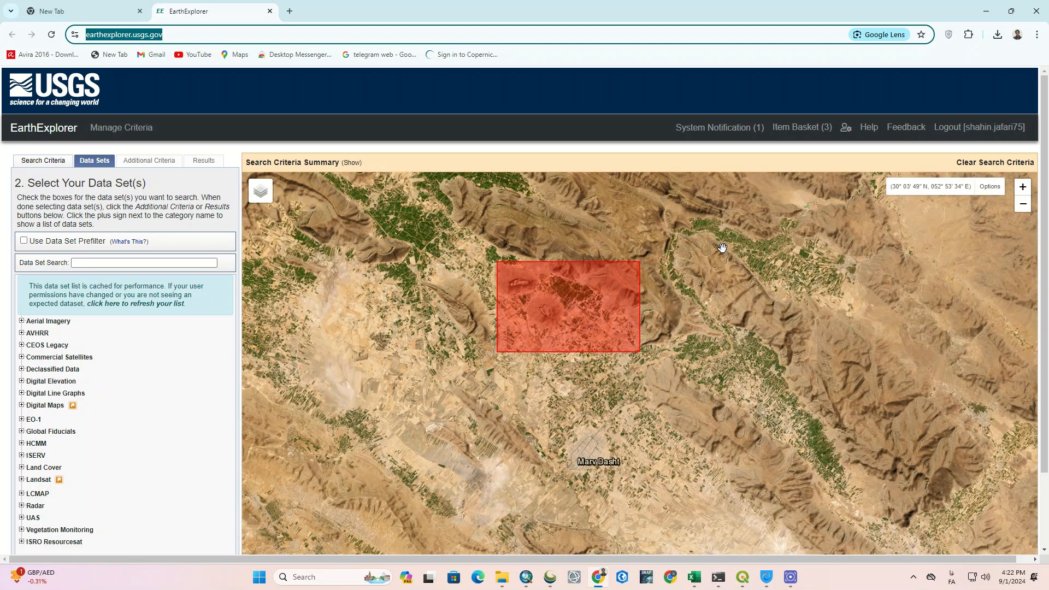
mouse_move(979, 126)
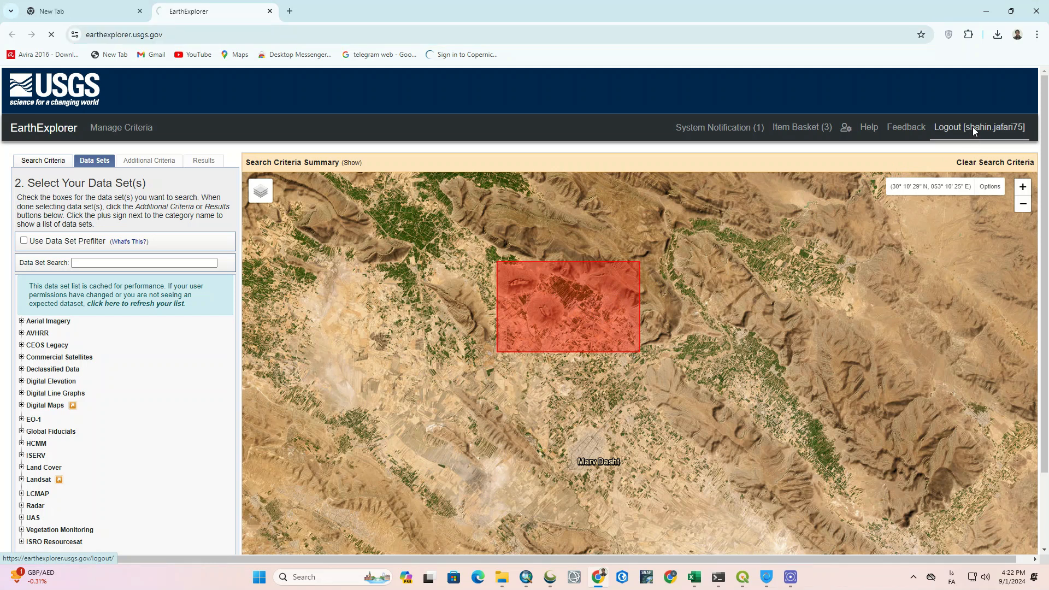
click(977, 127)
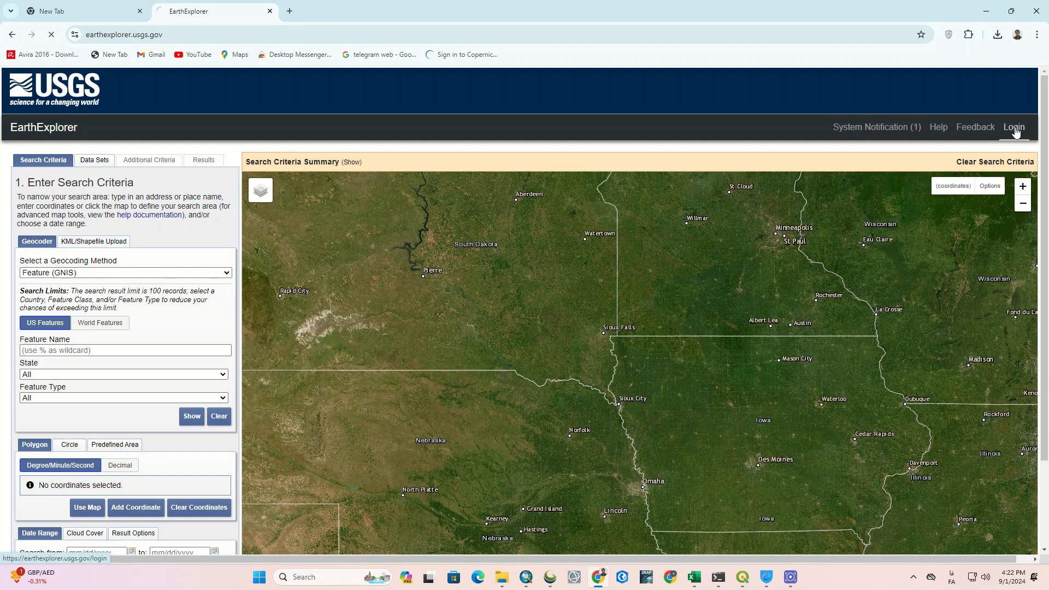
click(1013, 128)
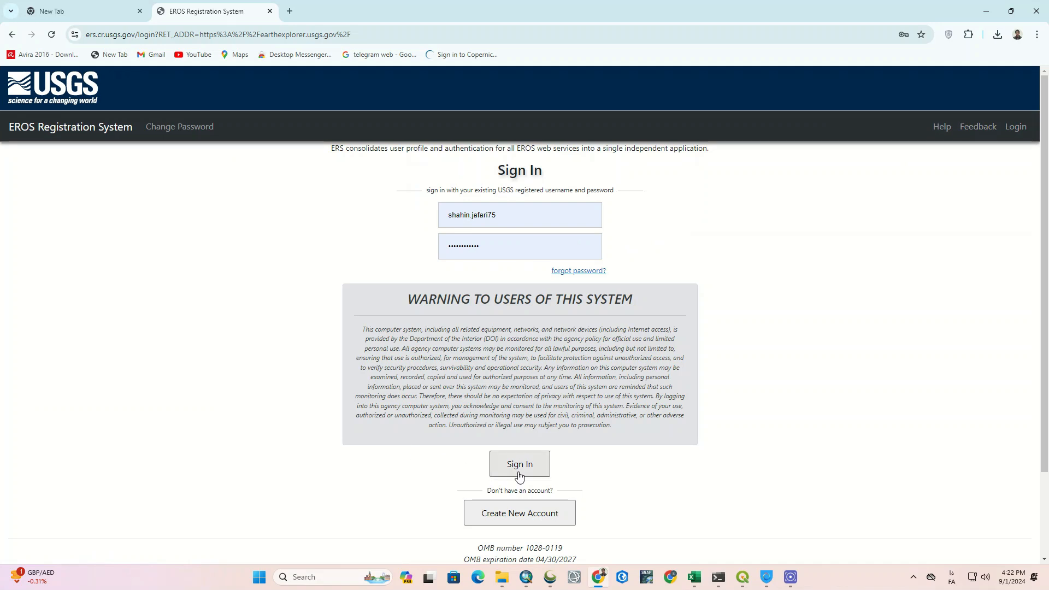
click(519, 464)
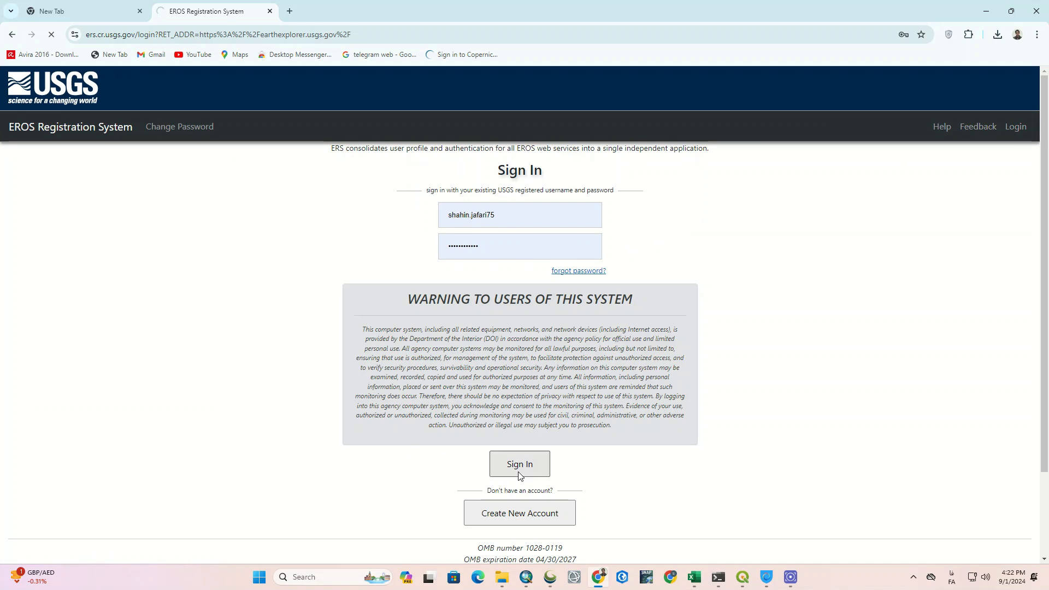
click(519, 464)
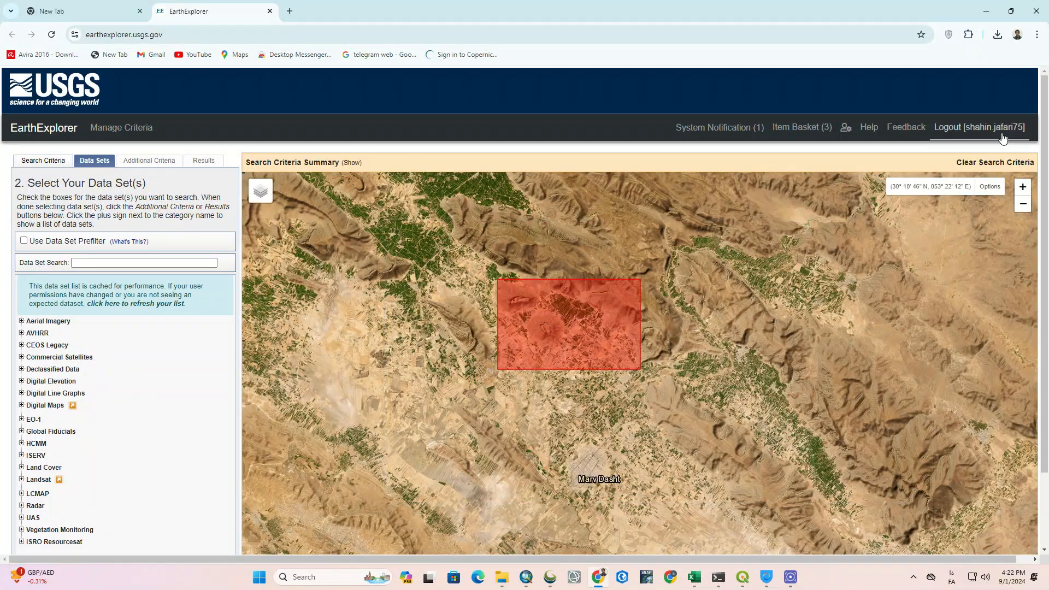
Select Landsat 8-9 OLI/TIRS C2 L2 under Landsat Collection 2 Level-2 and return to Search Criteria.
scroll(down, 3)
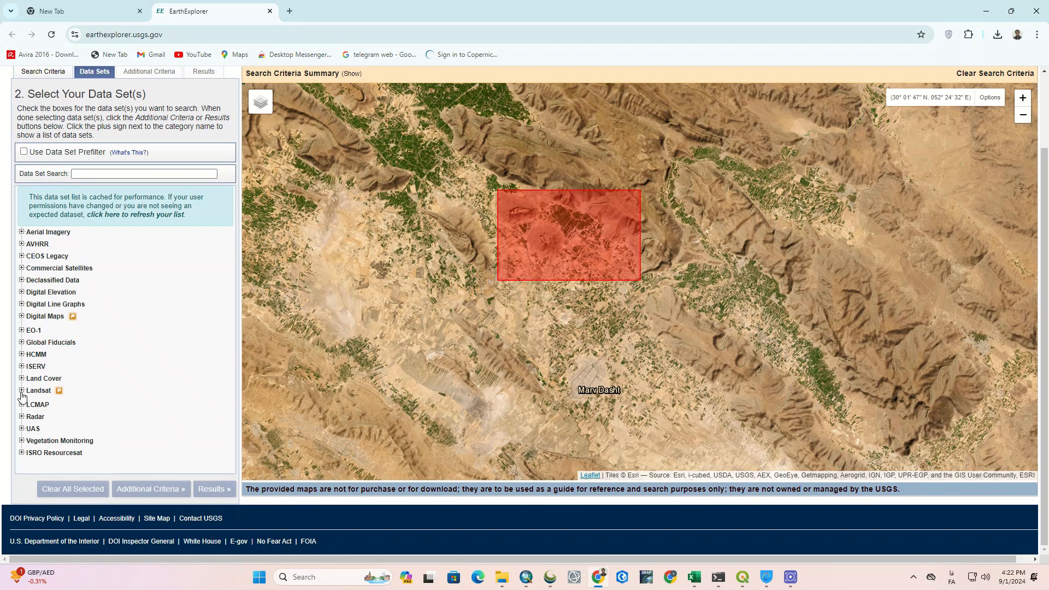
click(22, 390)
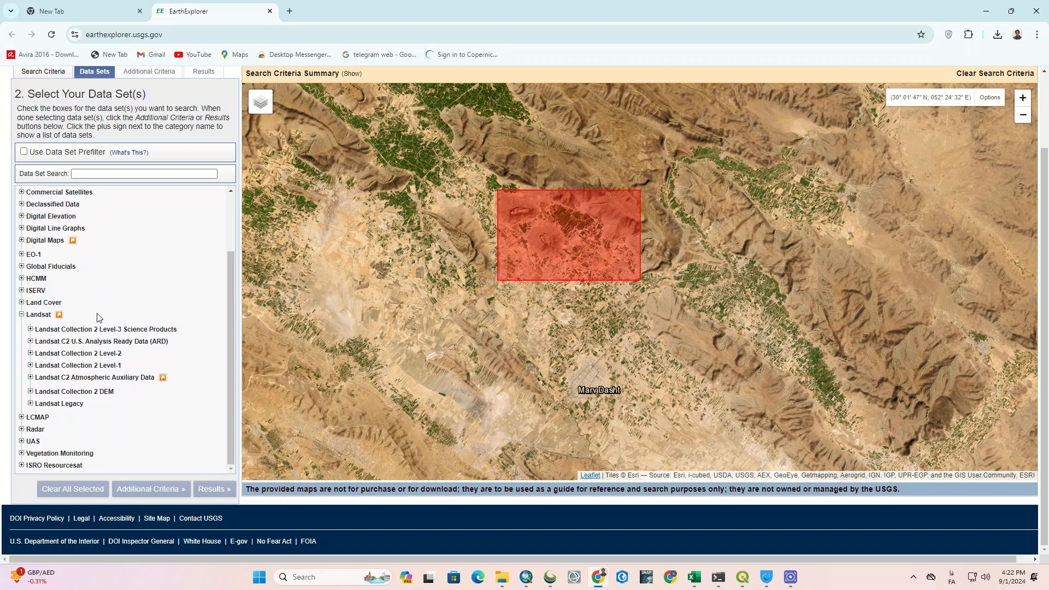
mouse_move(79, 352)
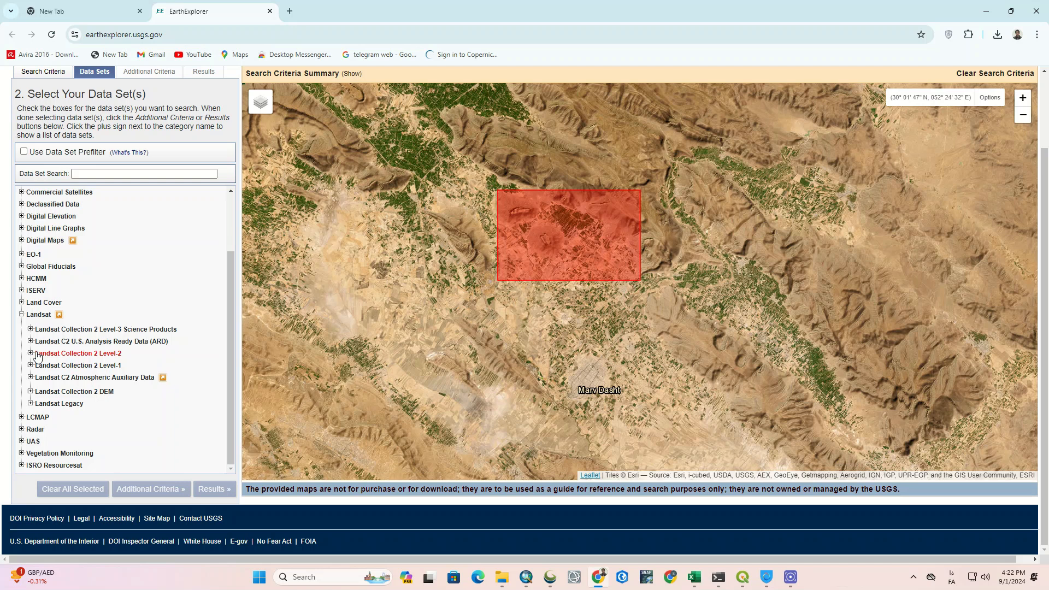
click(30, 353)
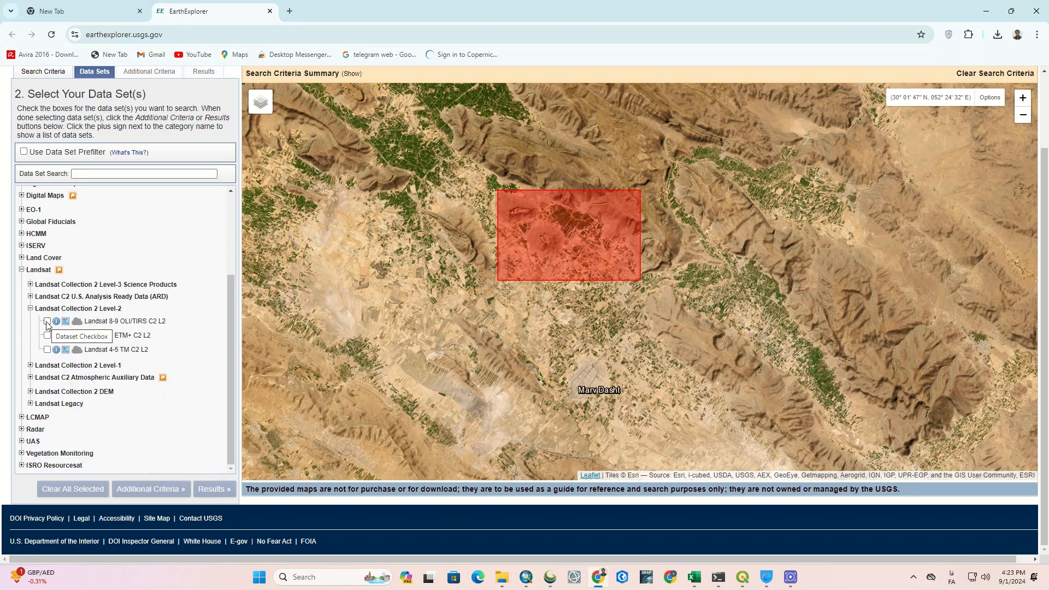
click(47, 321)
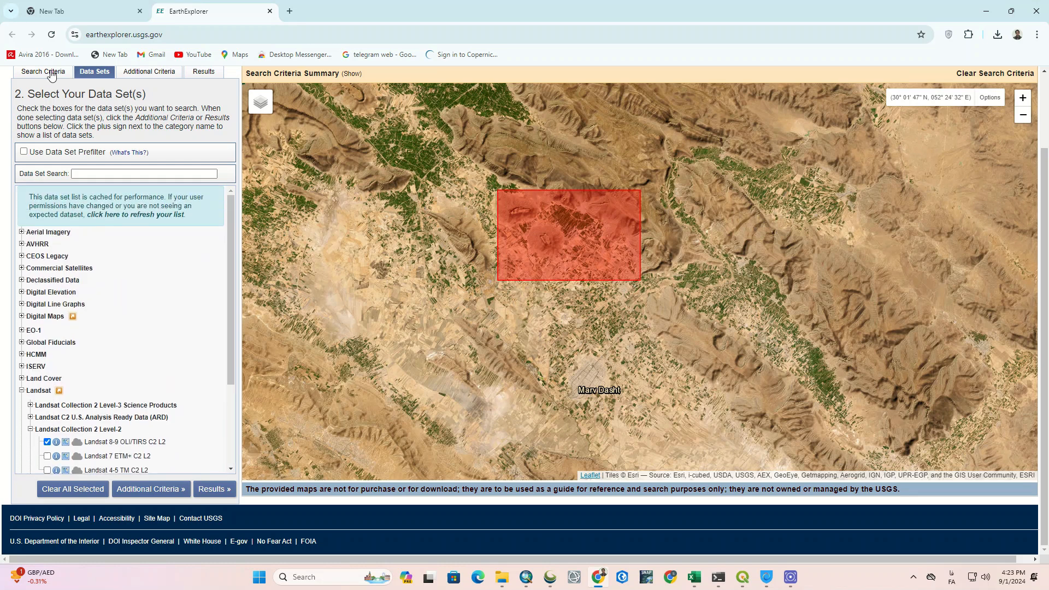
click(42, 72)
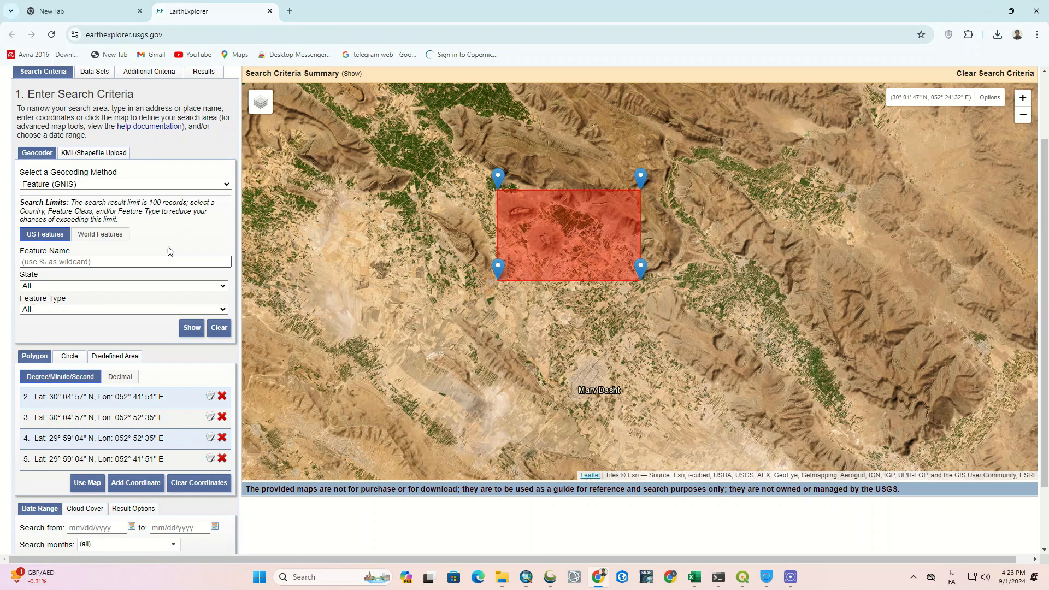
Set the search start date to 01/01/2024 and list the 61 matching scenes.
scroll(down, 3)
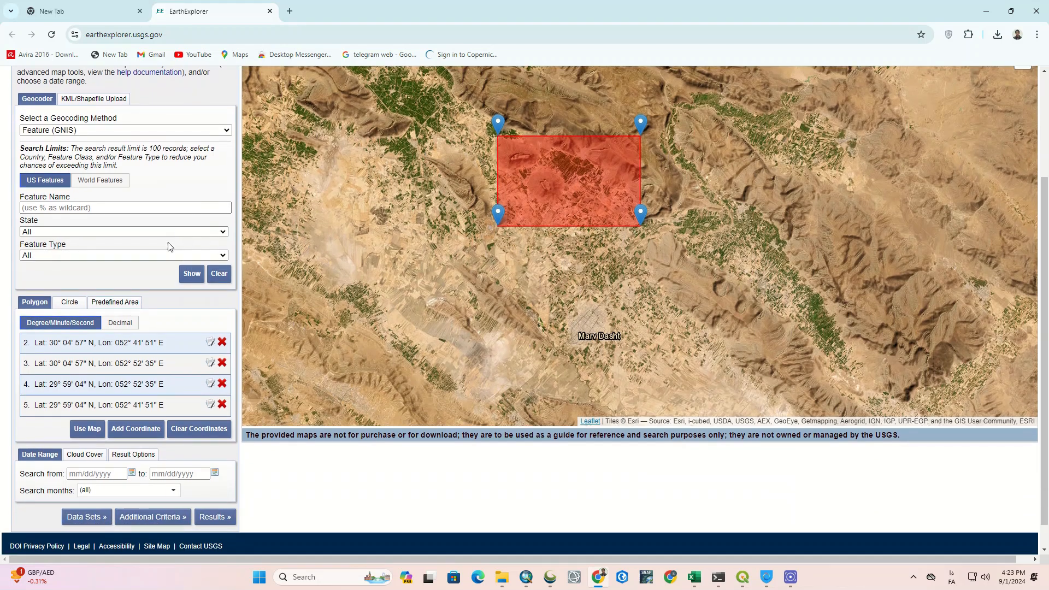
click(131, 445)
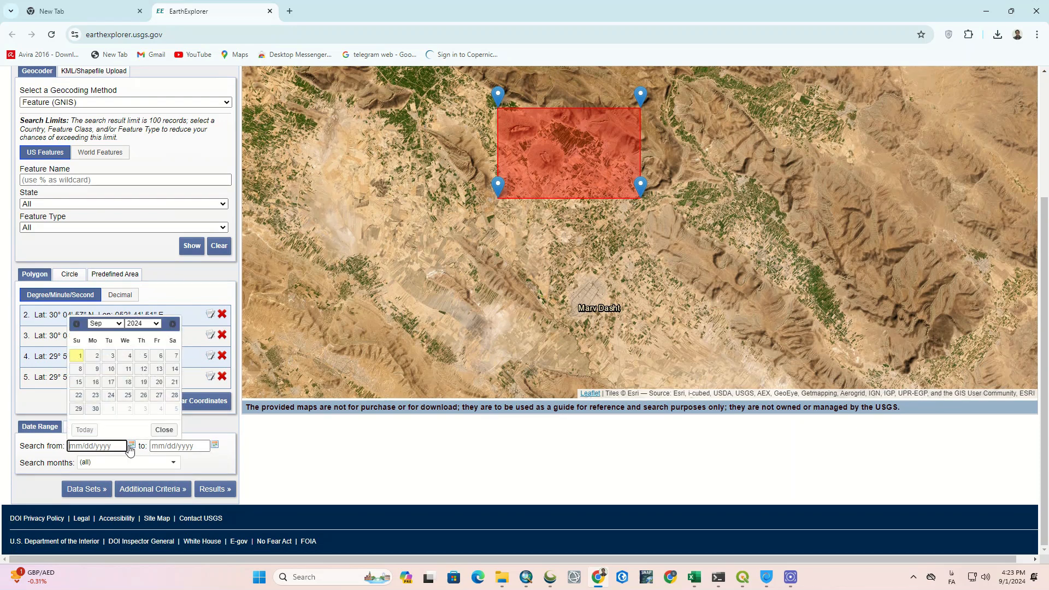
click(104, 322)
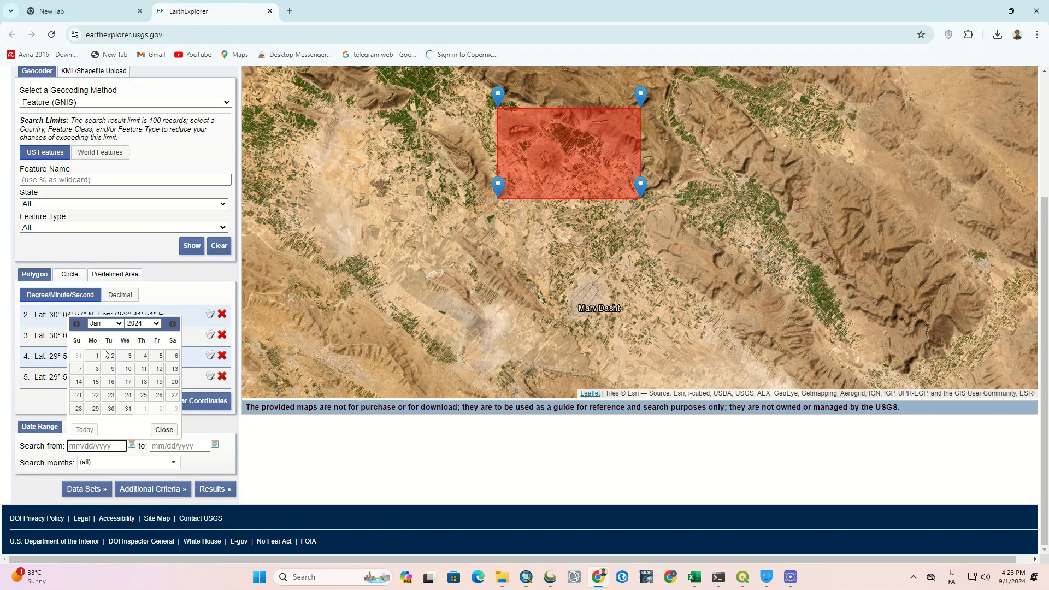
click(96, 355)
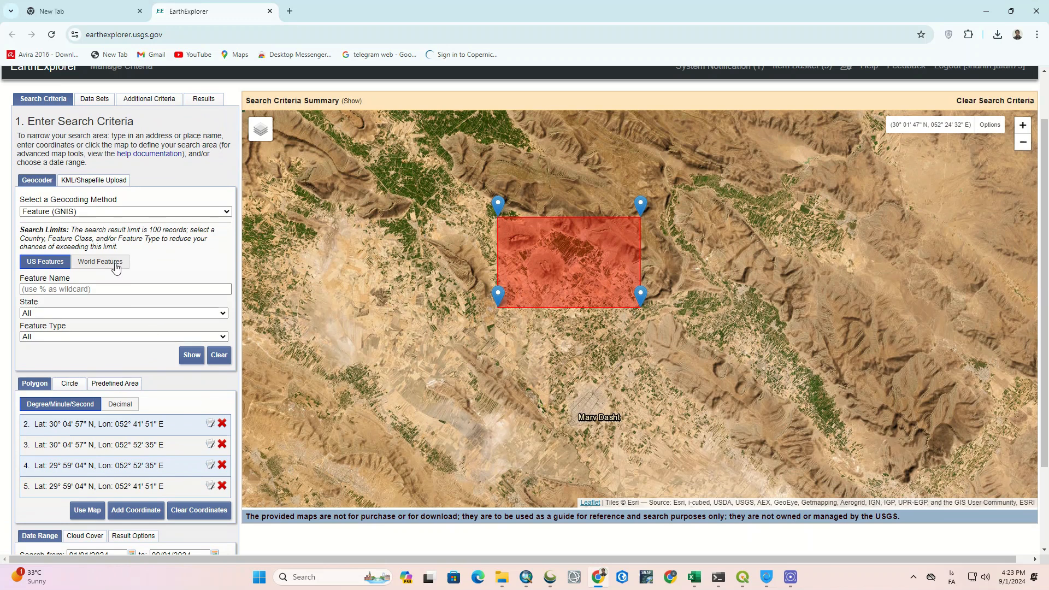
click(94, 98)
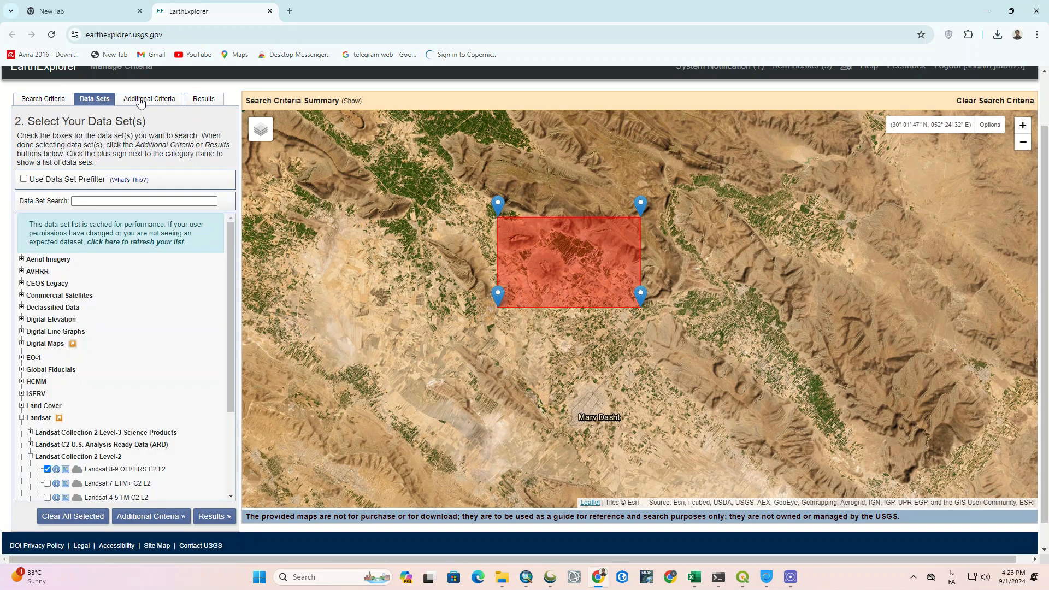
click(149, 98)
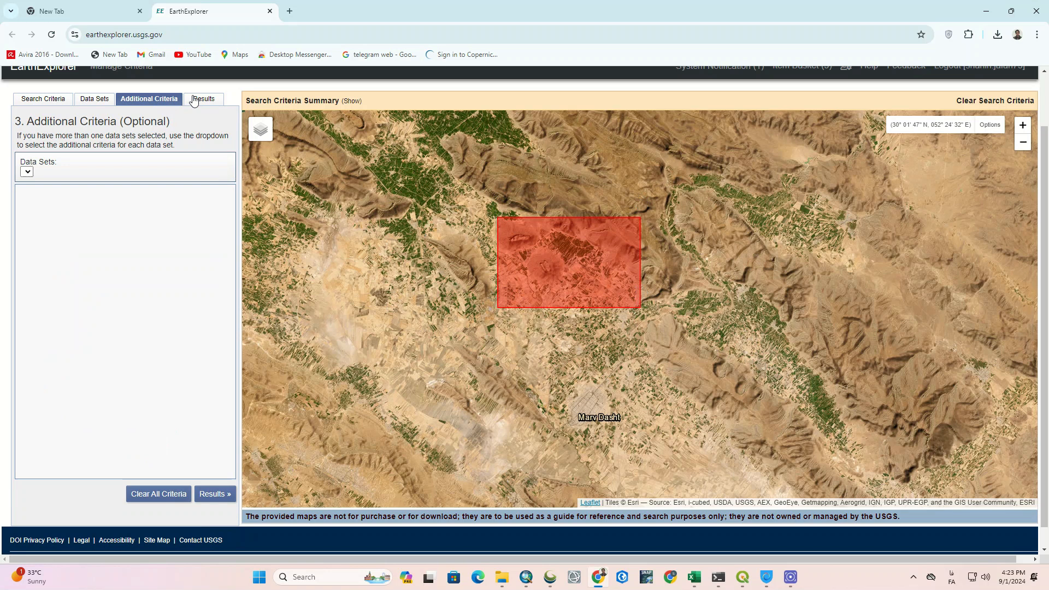
click(203, 98)
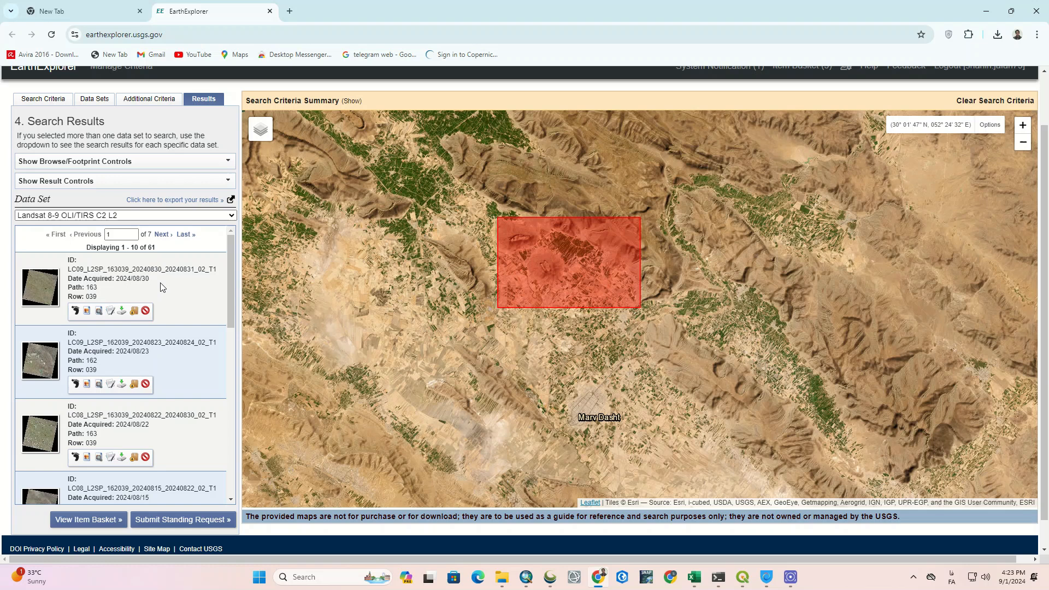
mouse_move(144, 310)
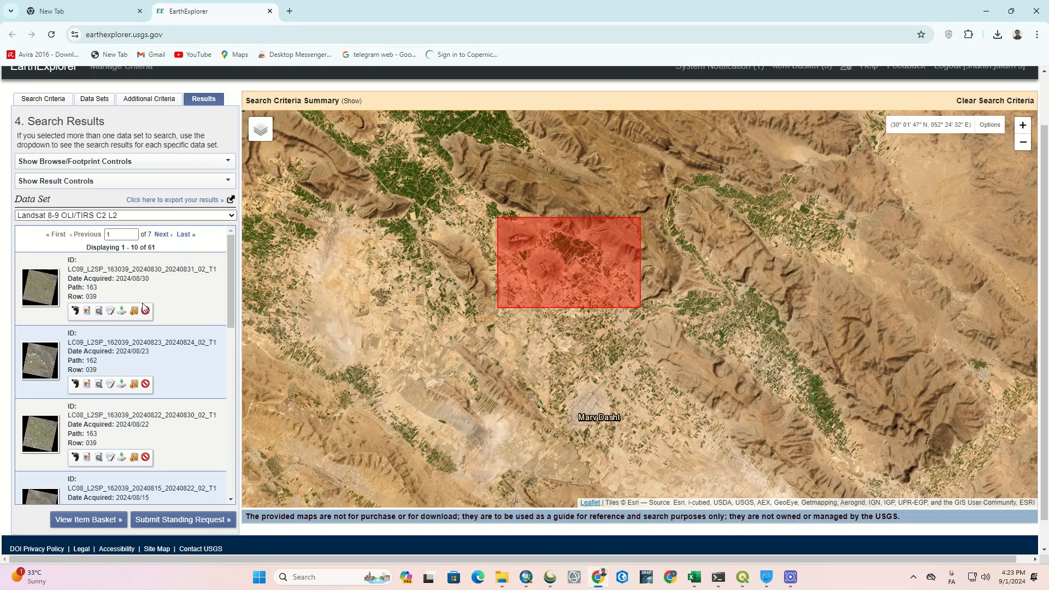
Preview the August 30, August 14 and July 29, 2024 scene overlays on the map.
click(88, 312)
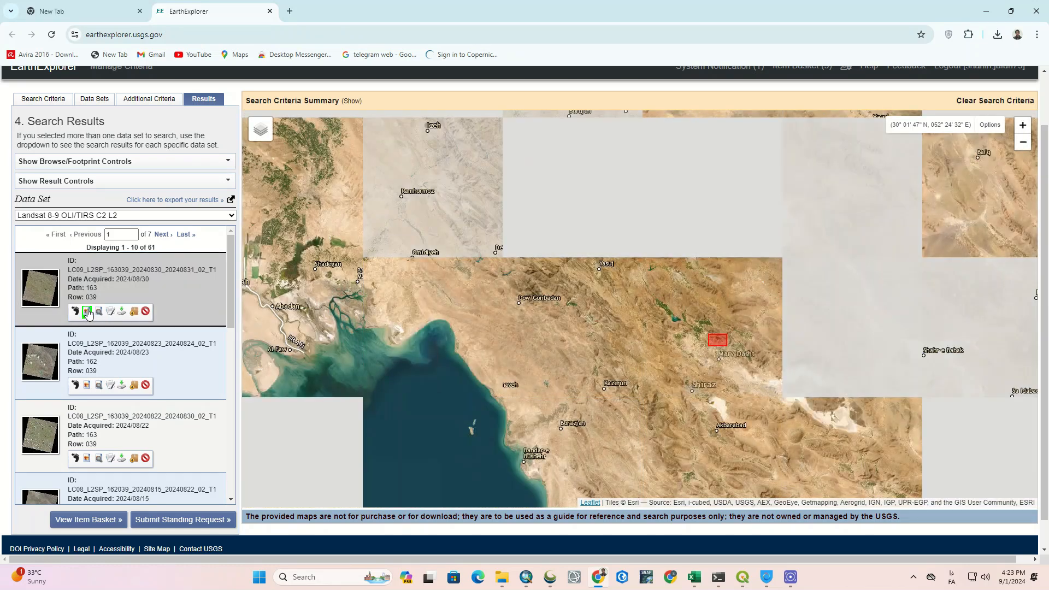
click(87, 312)
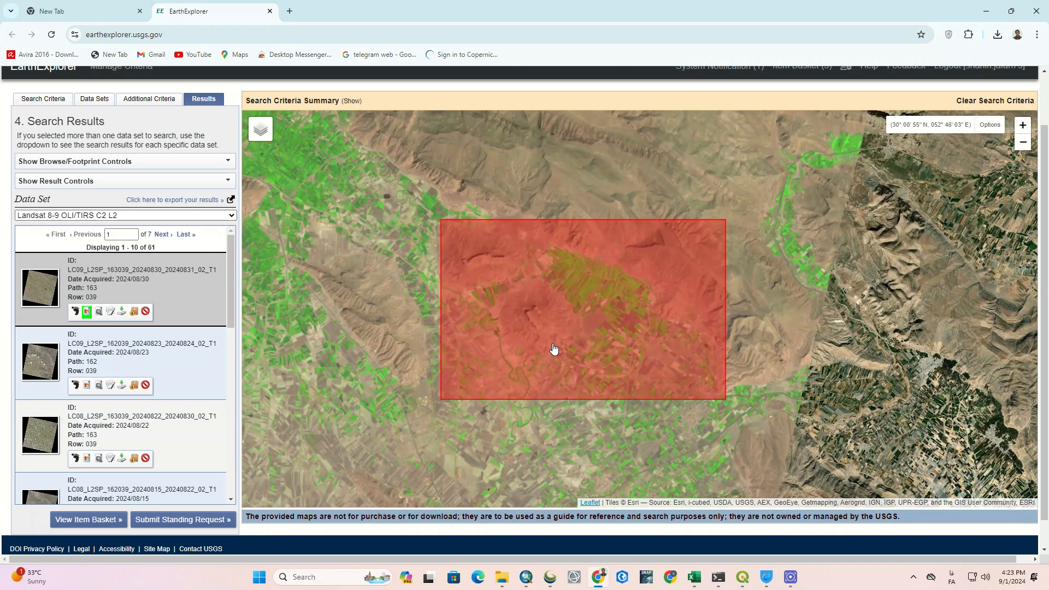
scroll(down, 3)
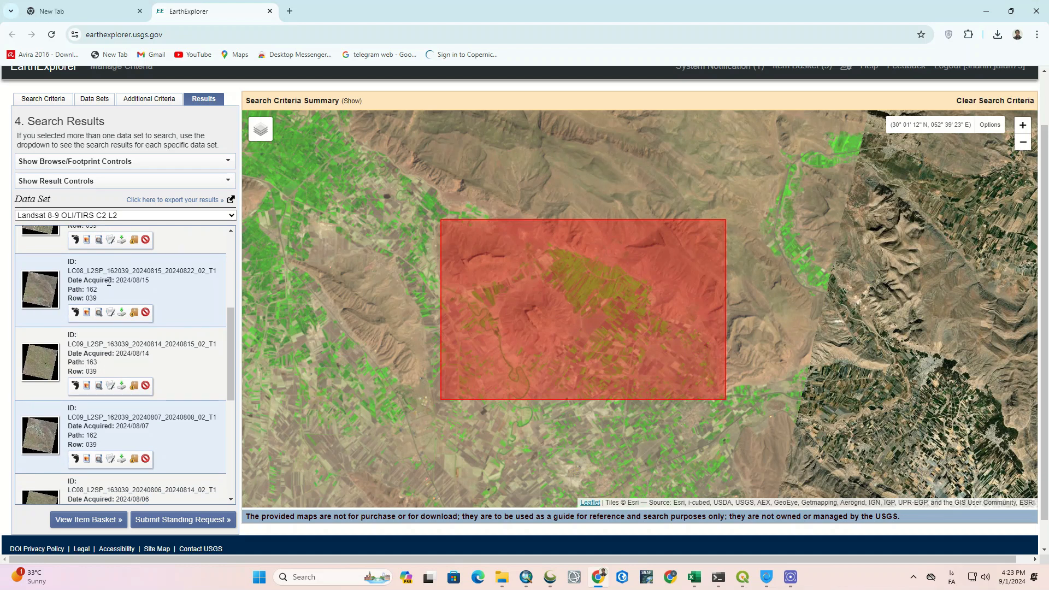
mouse_move(165, 306)
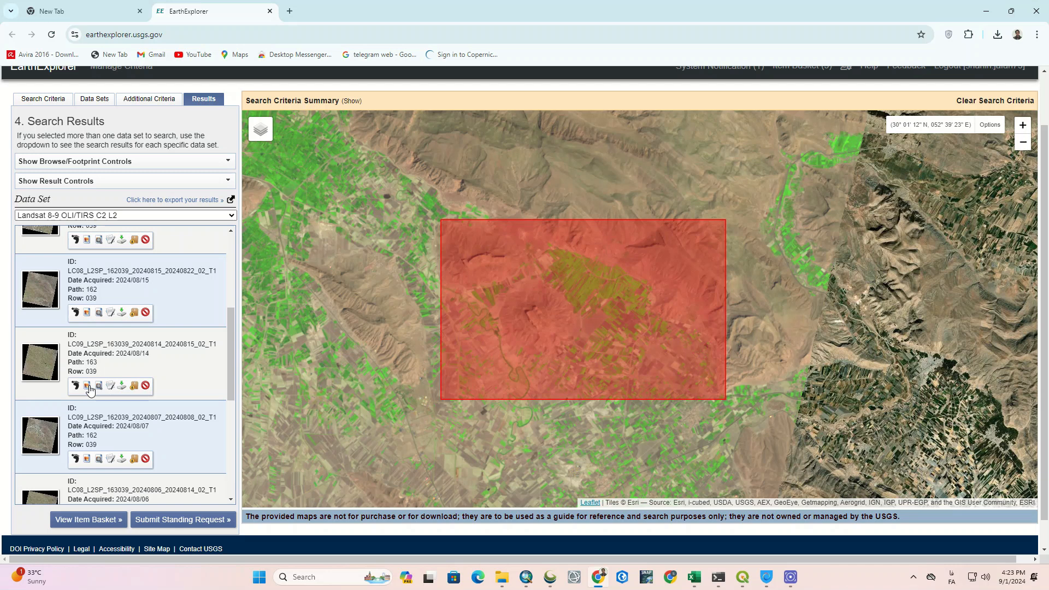
click(86, 386)
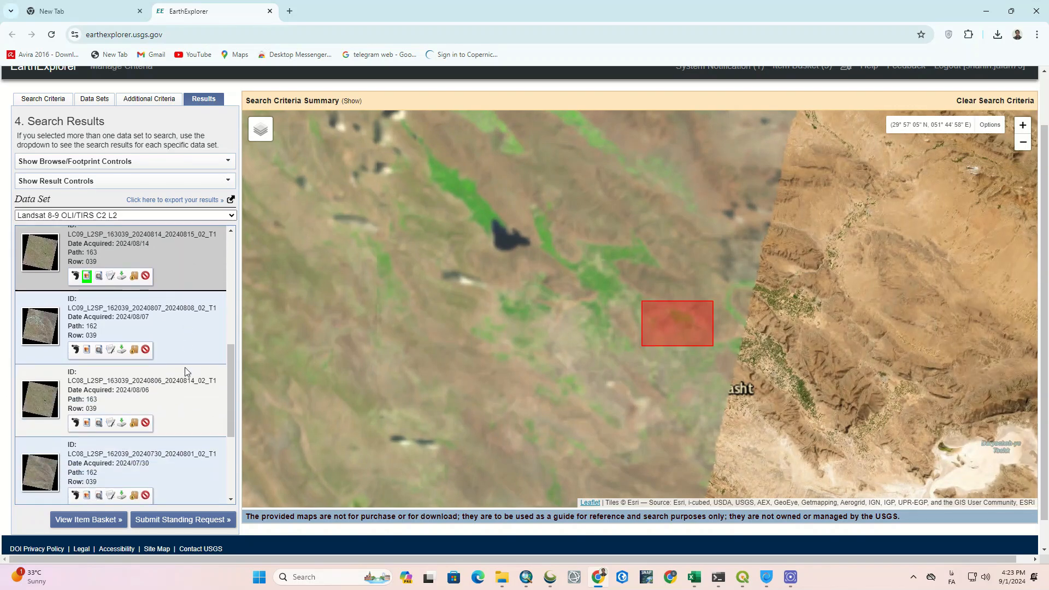
scroll(down, 3)
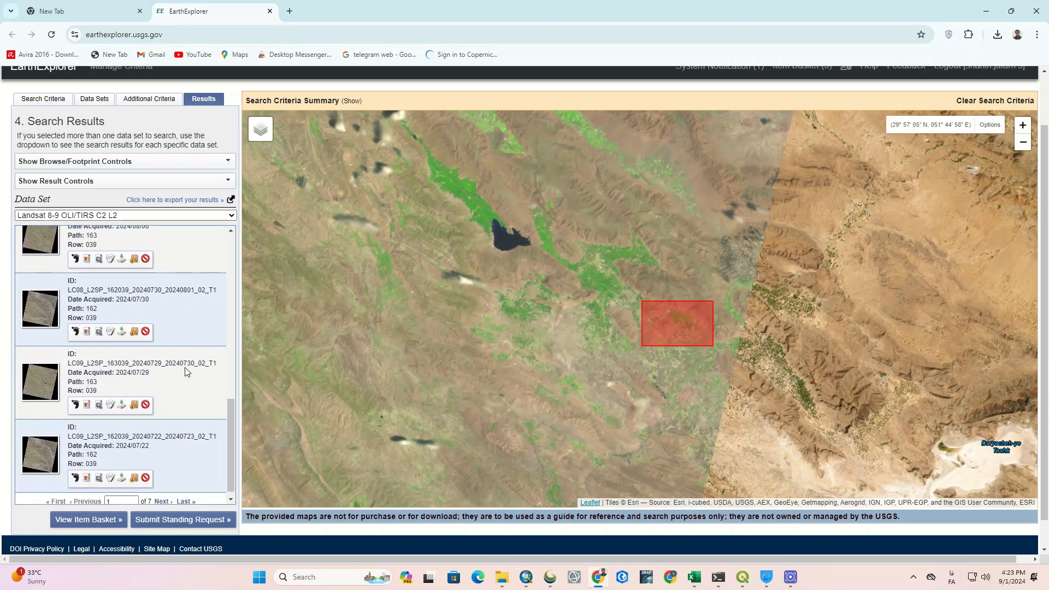
click(86, 404)
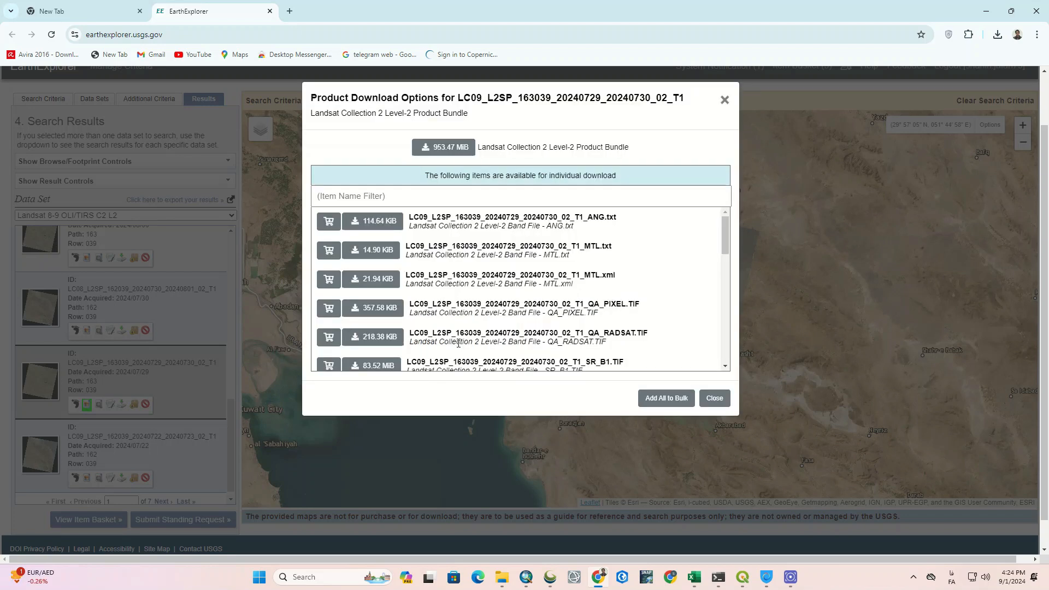
Download the 953.47 MiB Level-2 Product Bundle for scene LC09_L2SP_163039_20240729.
scroll(down, 3)
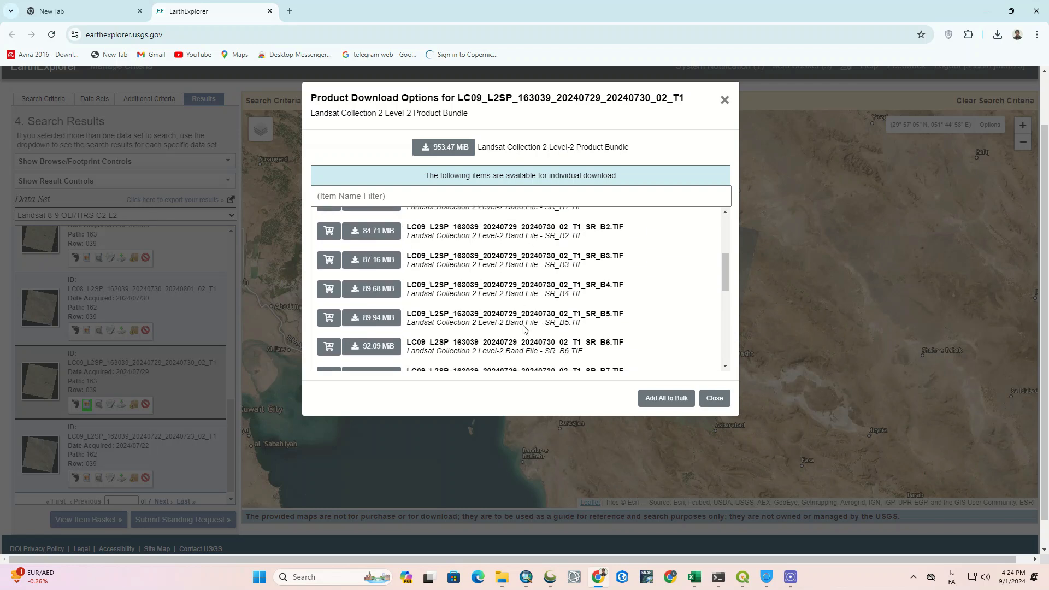
scroll(down, 3)
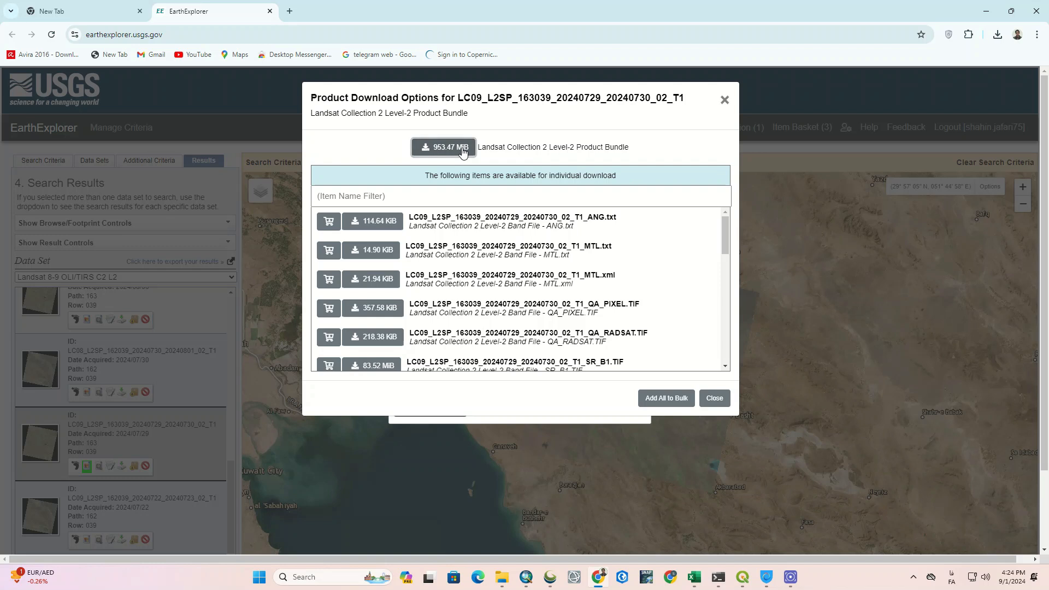
click(443, 147)
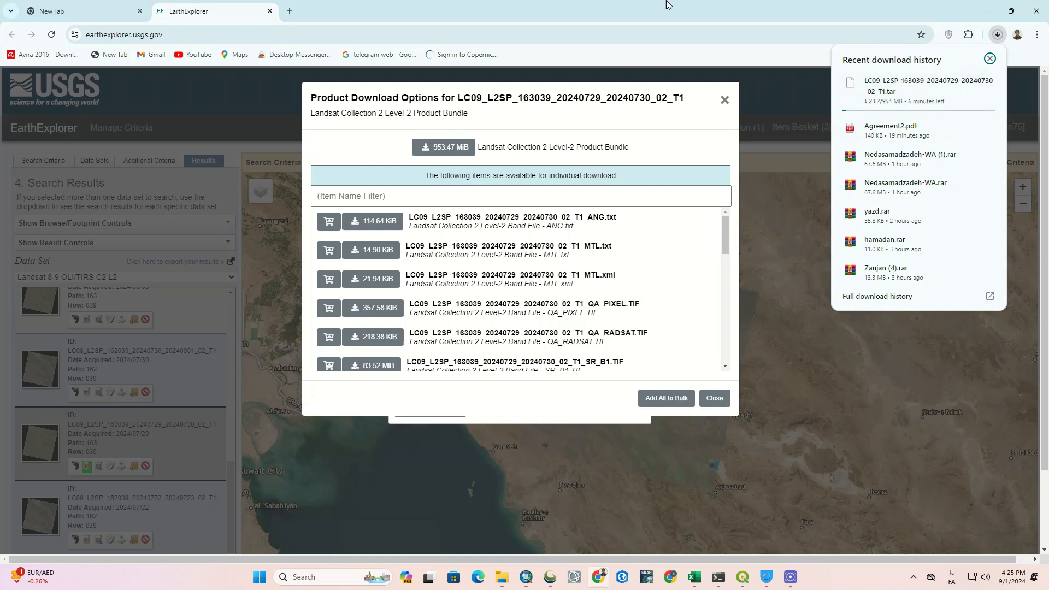
click(703, 464)
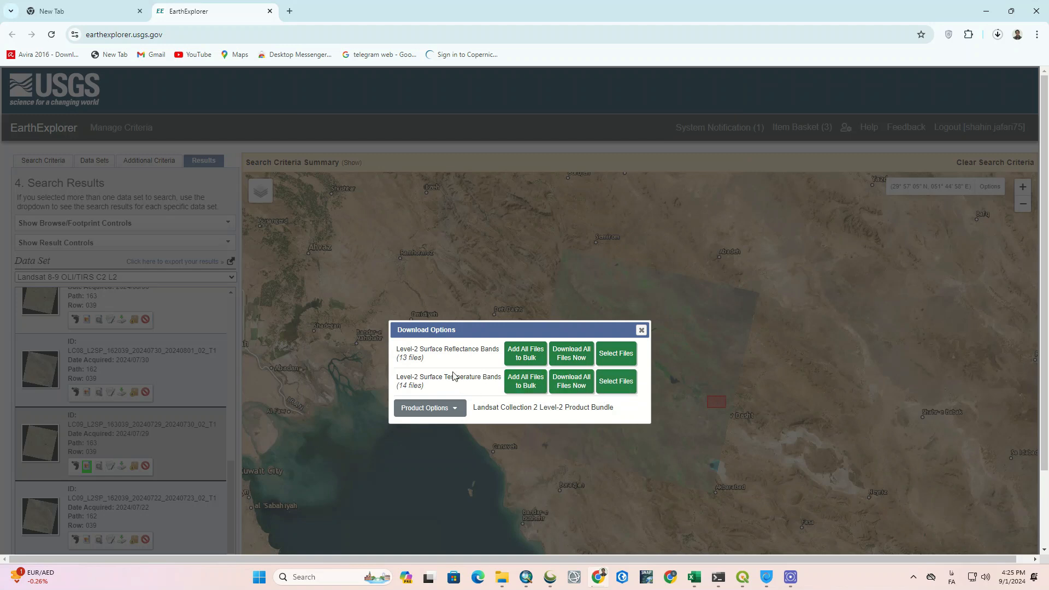
mouse_move(614, 354)
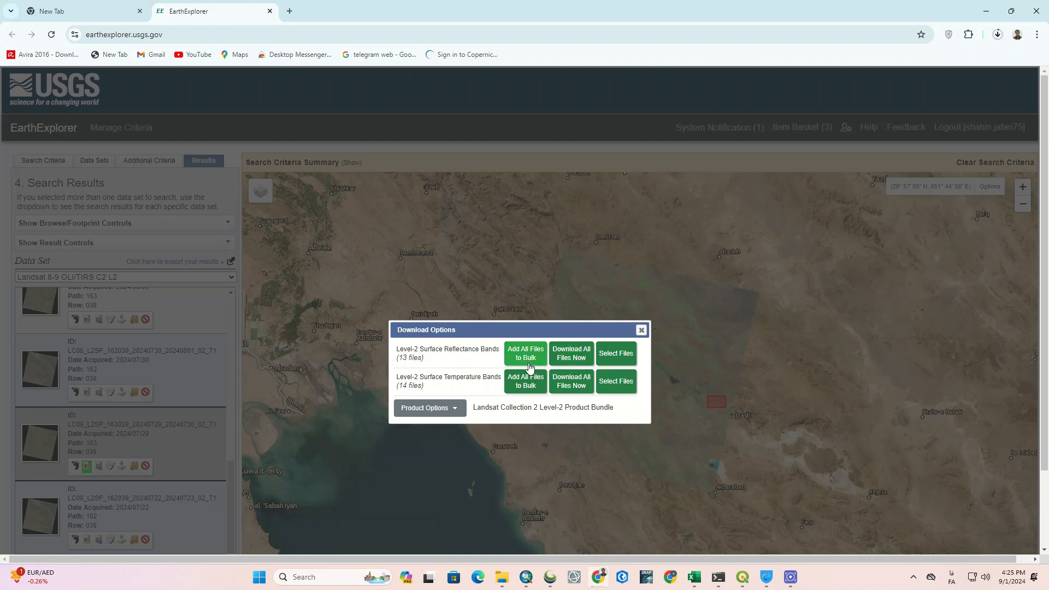
View the Level-2 Surface Reflectance band files, then close the Related Files dialog.
click(615, 354)
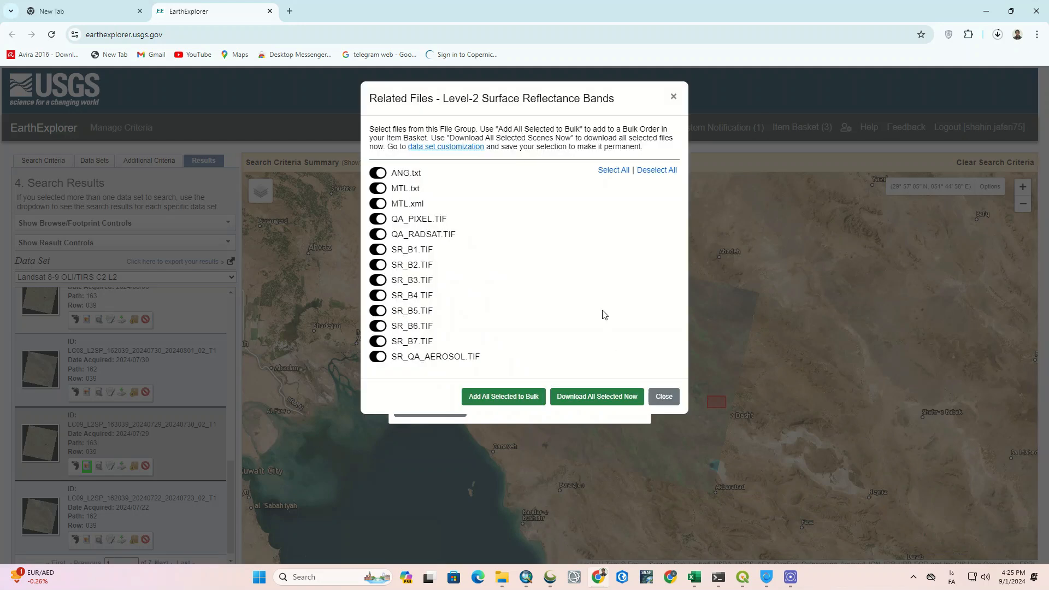
click(377, 311)
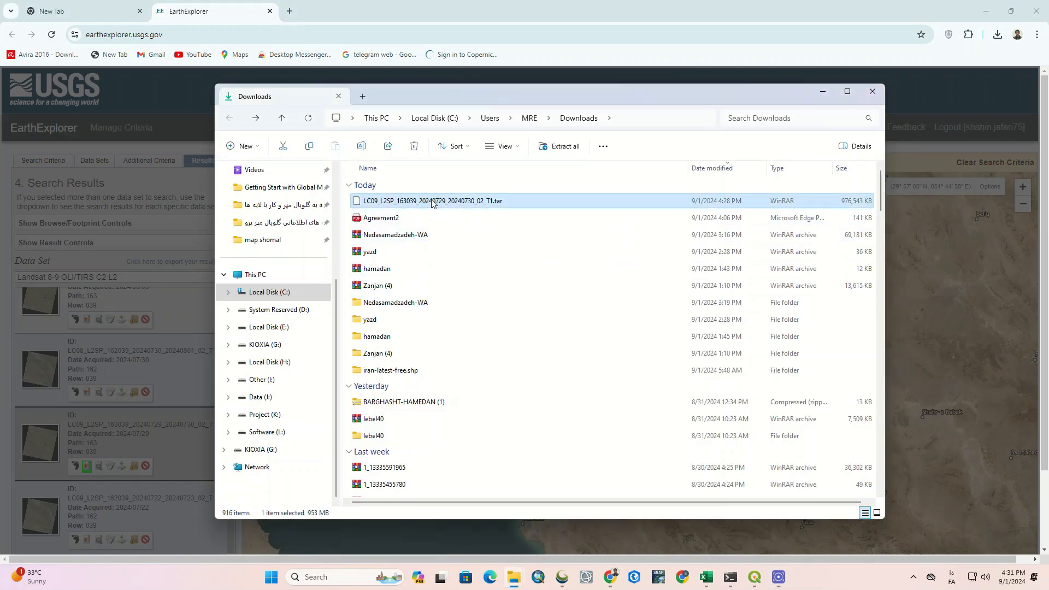
Extract the .tar archive with WinRAR into folder LC09_L2SP_163039_20240729_20240730_02_T1.
right_click(431, 201)
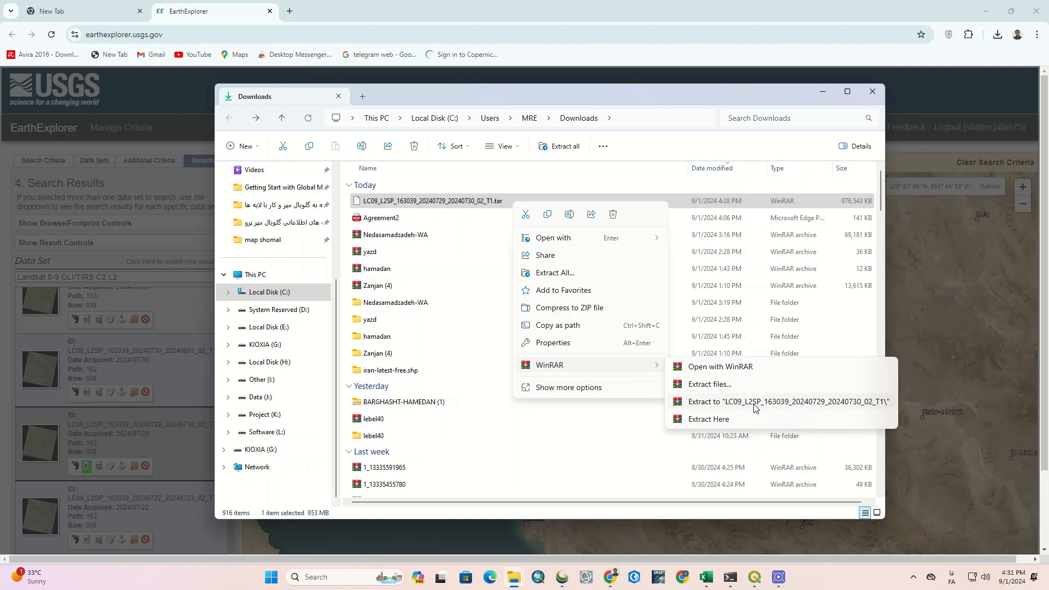
click(788, 402)
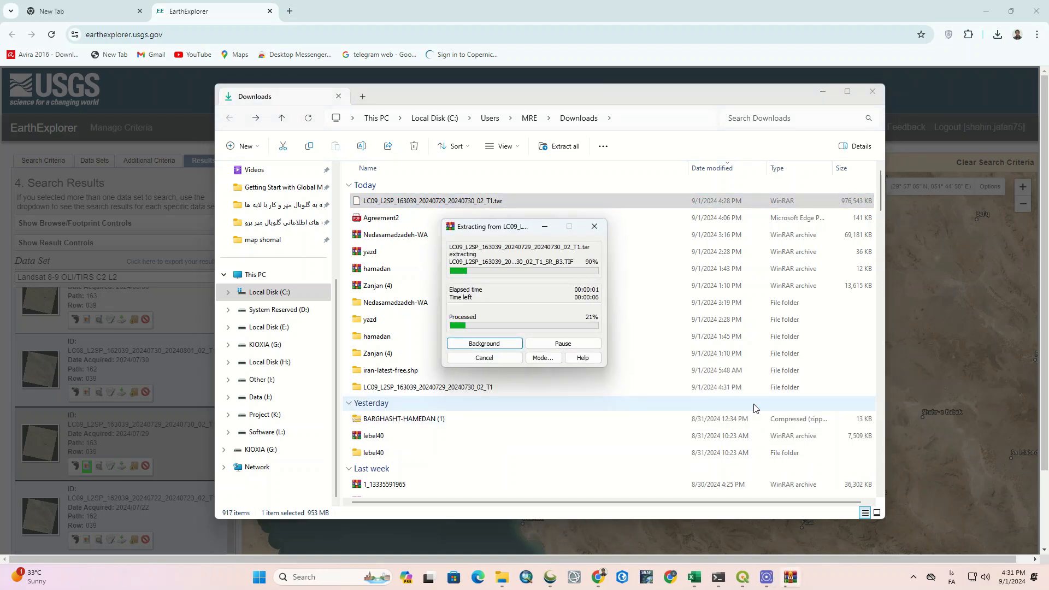